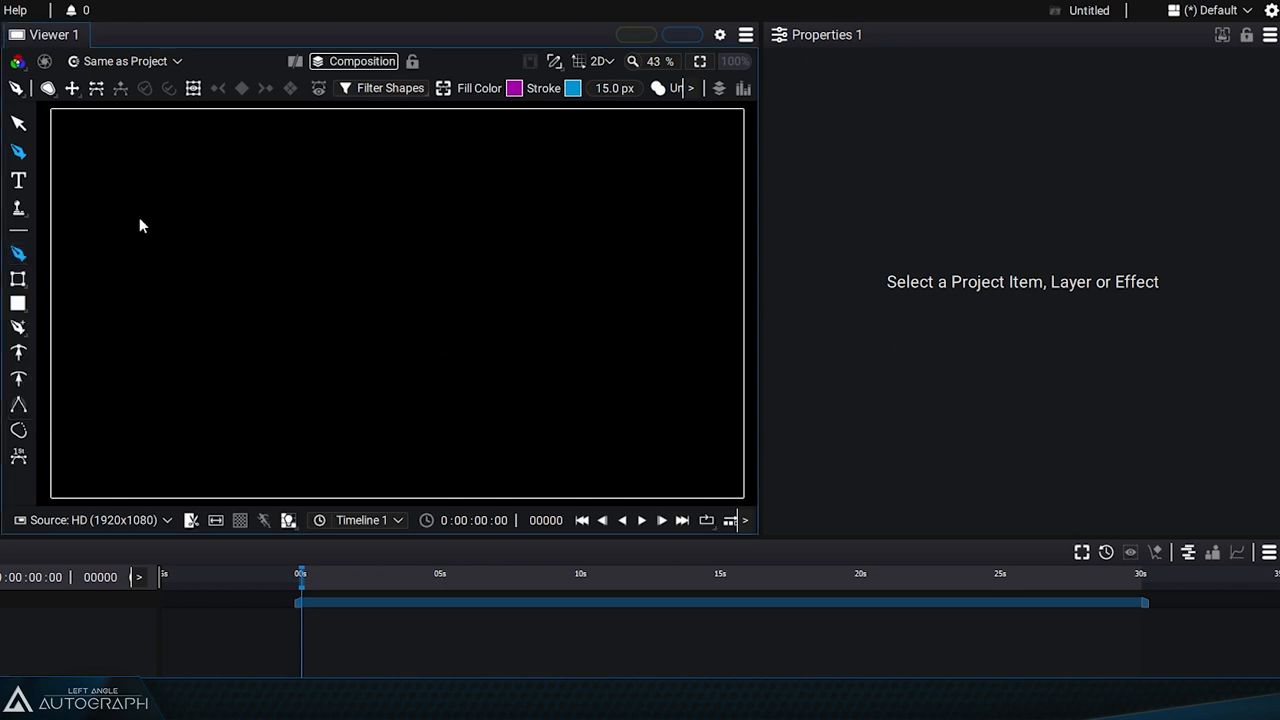
mouse_move(174, 197)
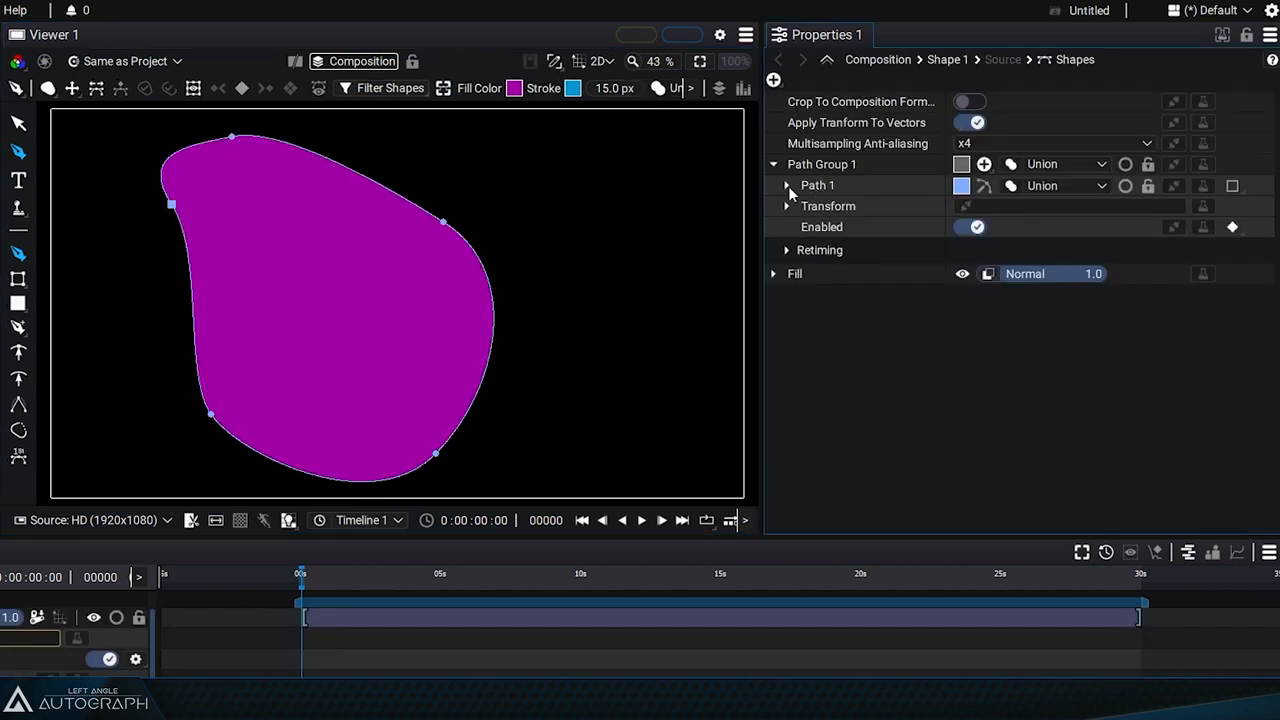
Select Path Group 1 of the new purple shape and expand its Transform settings
left_click(786, 185)
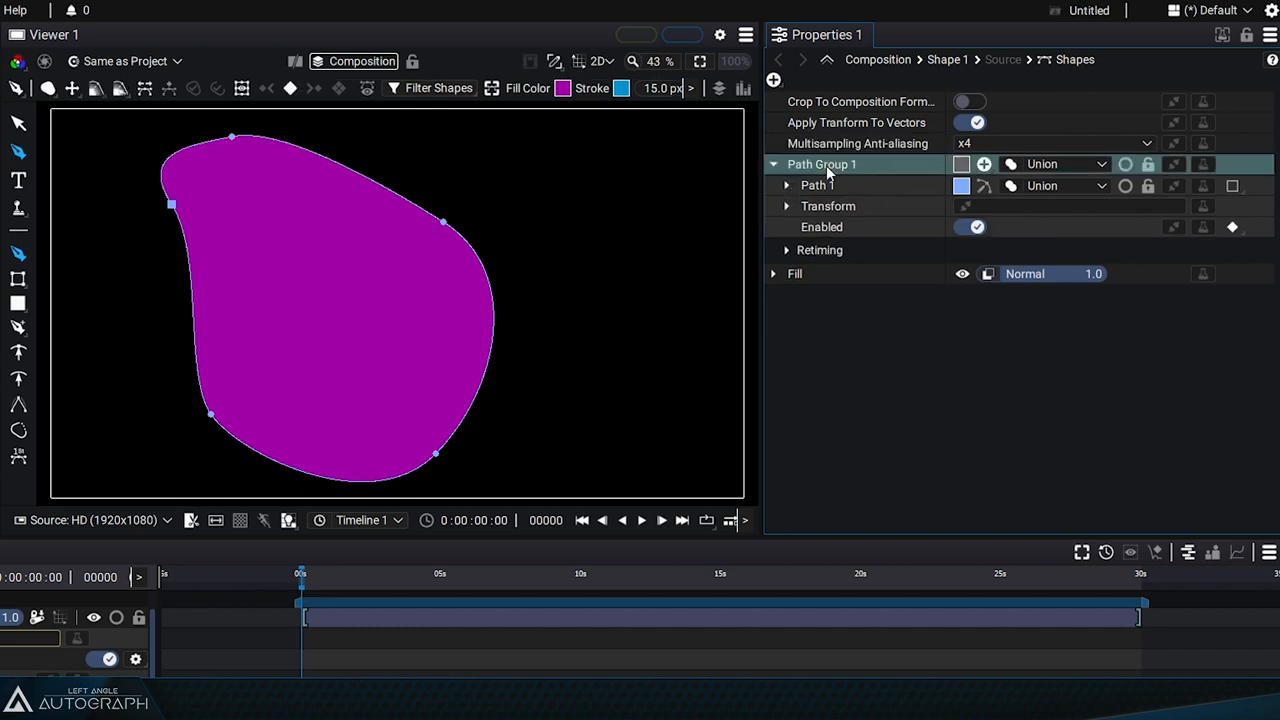
left_click(786, 206)
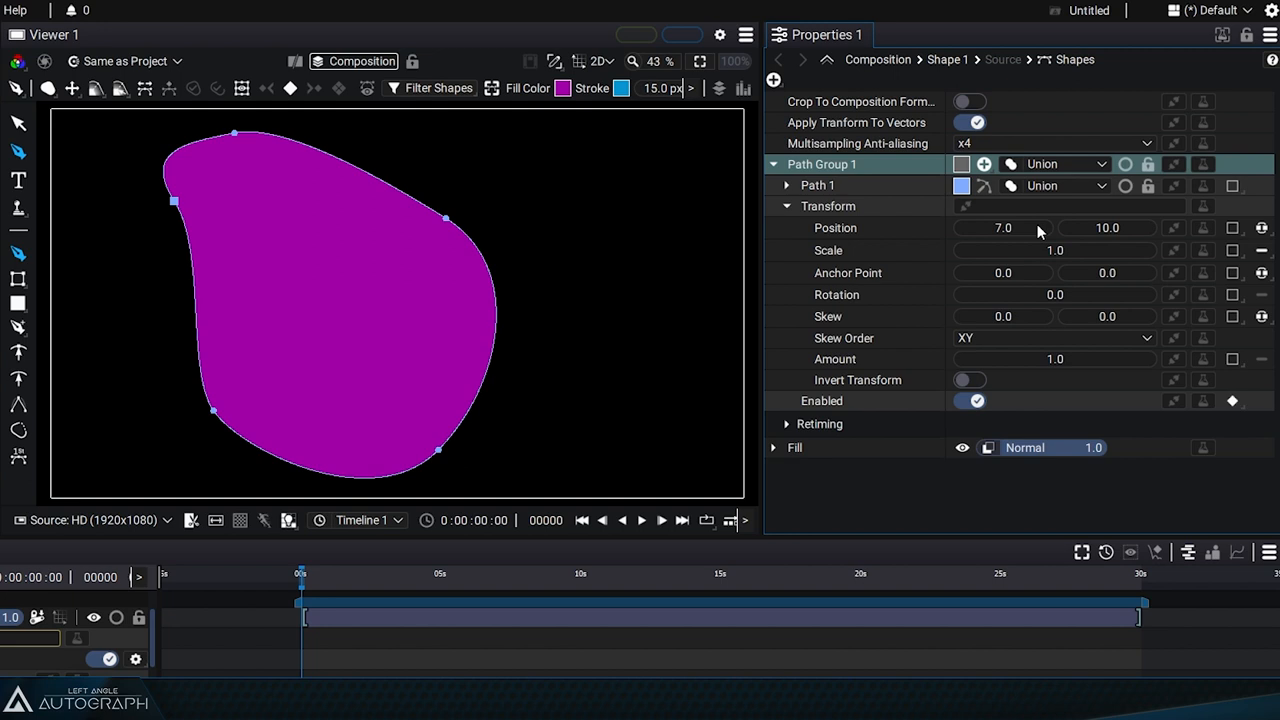
mouse_move(820, 164)
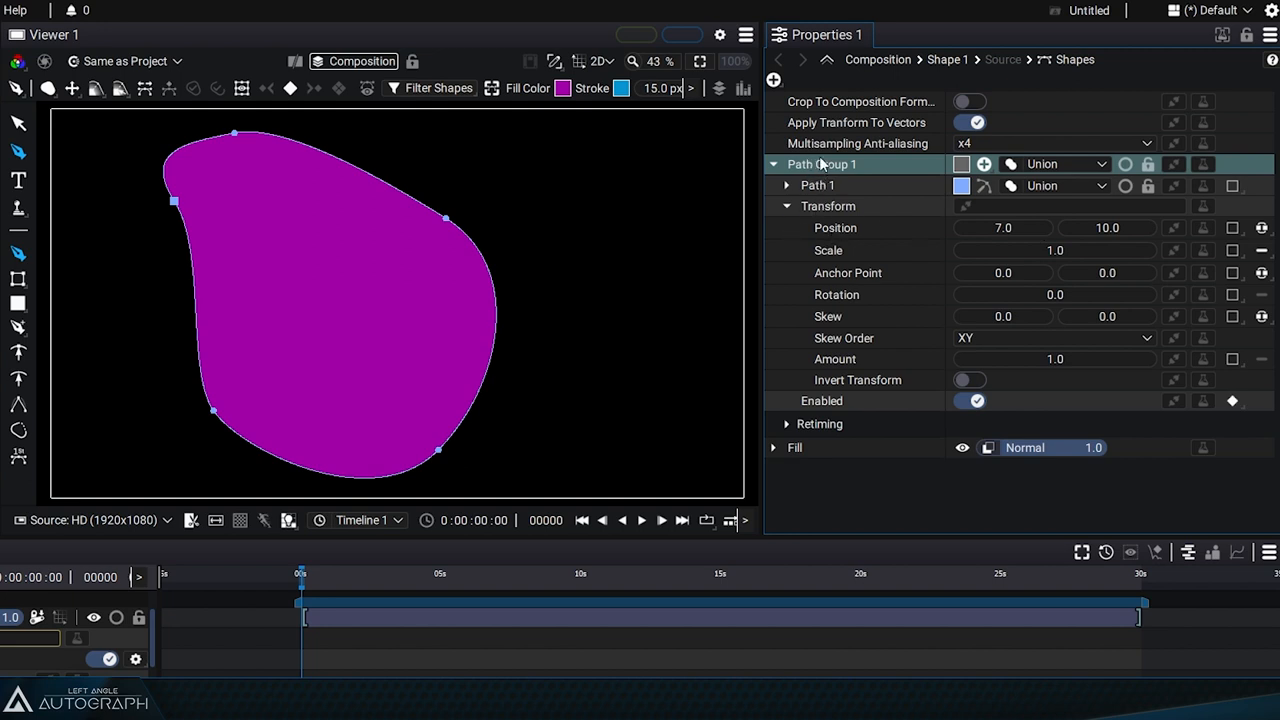
Reset the group's Position to its default value via the link button menu
left_click(1173, 227)
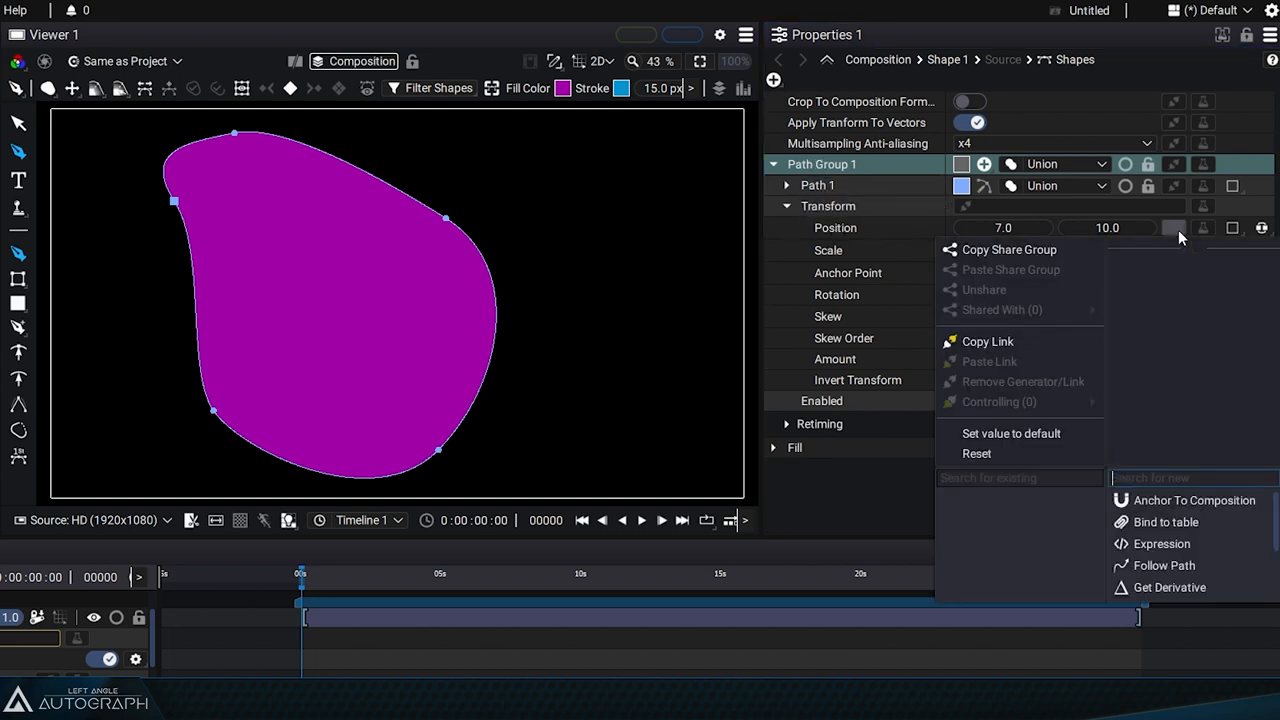
left_click(1010, 433)
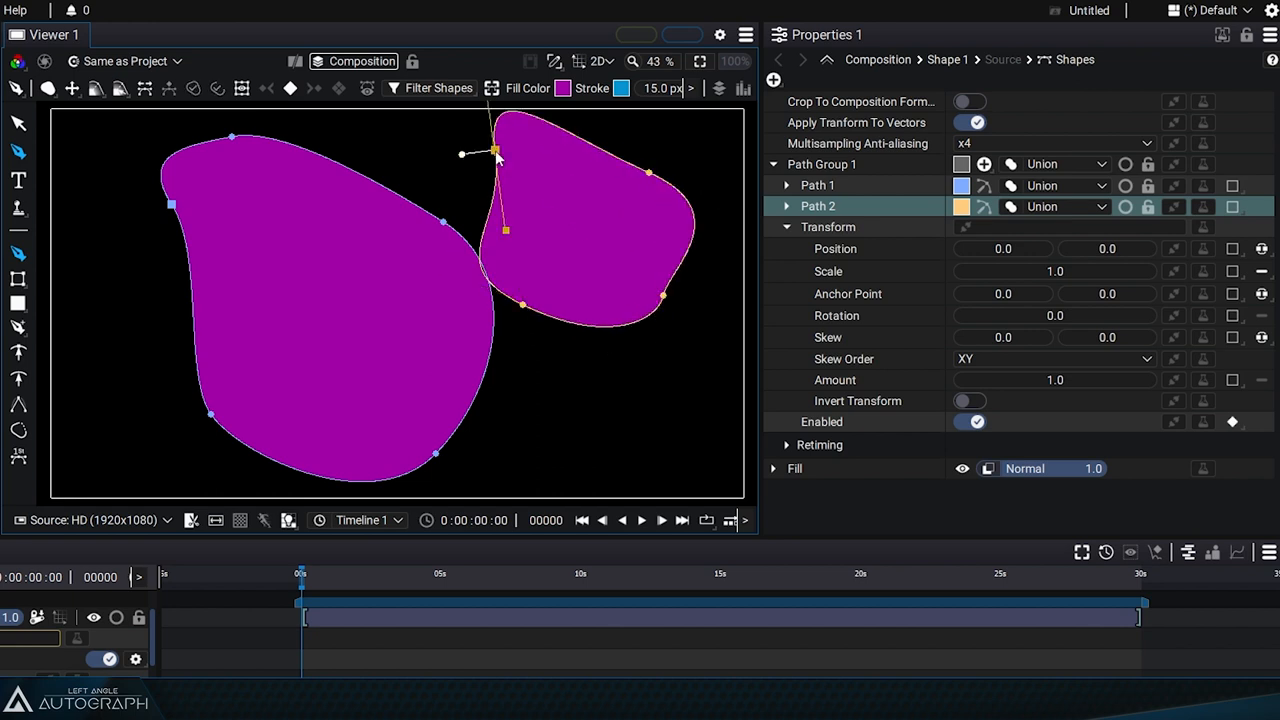
Close Path 2's outline, scrub the group Rotation briefly, then restore it and collapse Transform
left_click(786, 206)
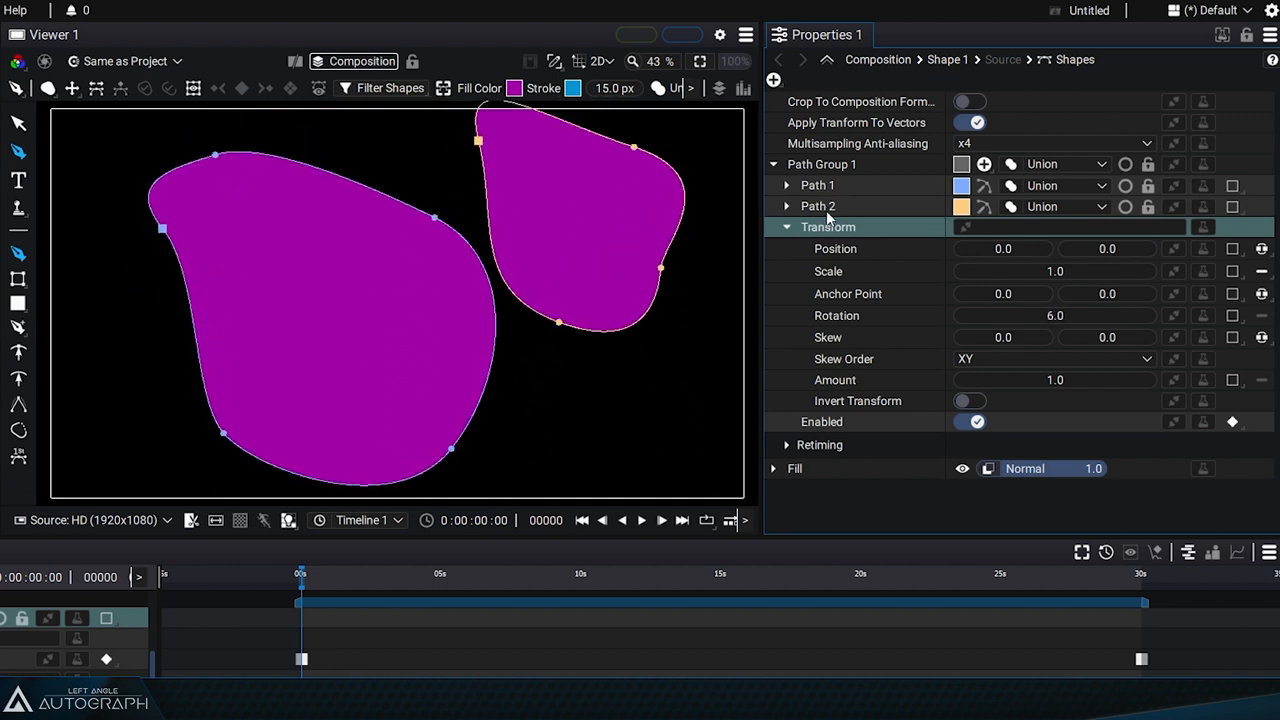
left_click(1054, 315)
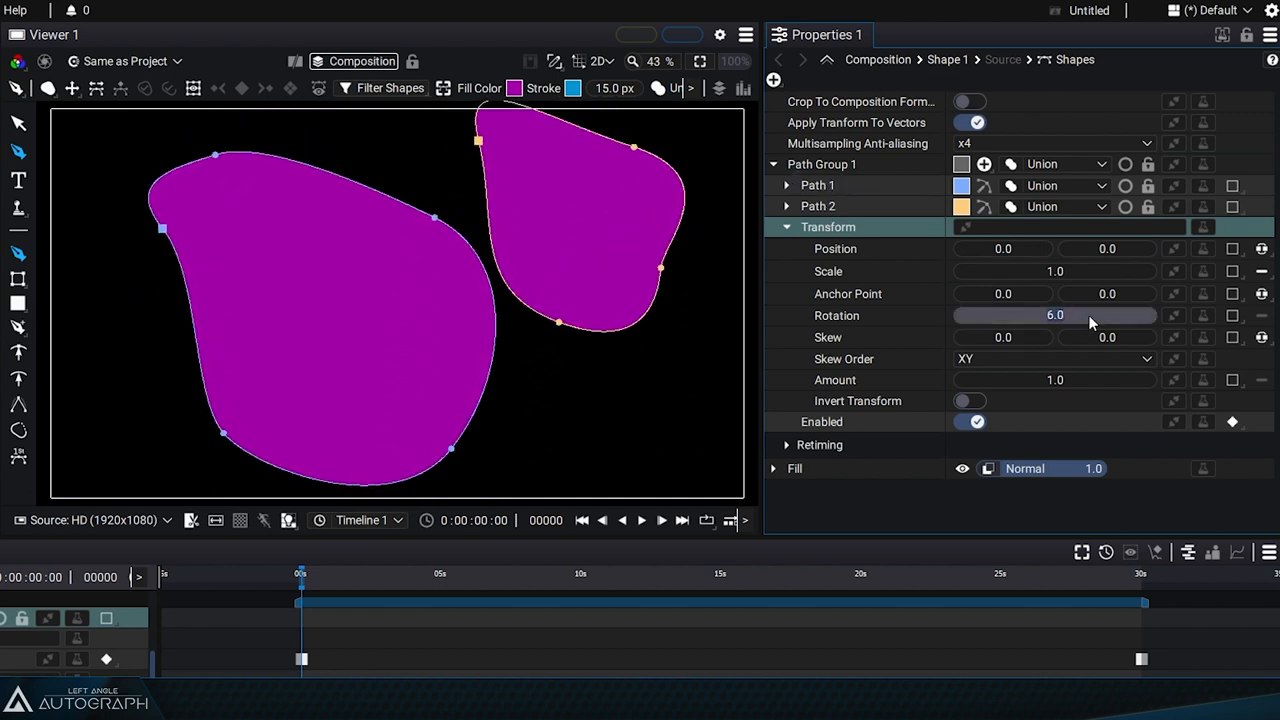
left_click(786, 227)
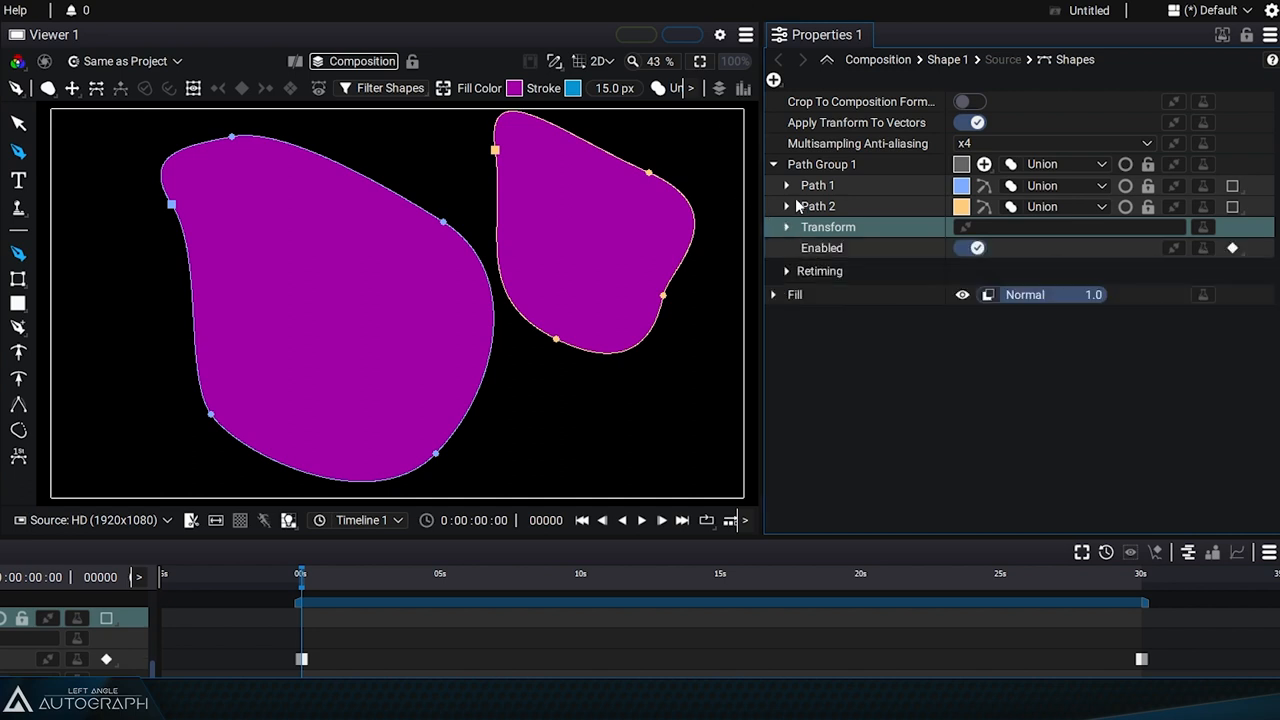
Set Path 1's own Rotation to 20, then the group Rotation to -12
left_click(787, 185)
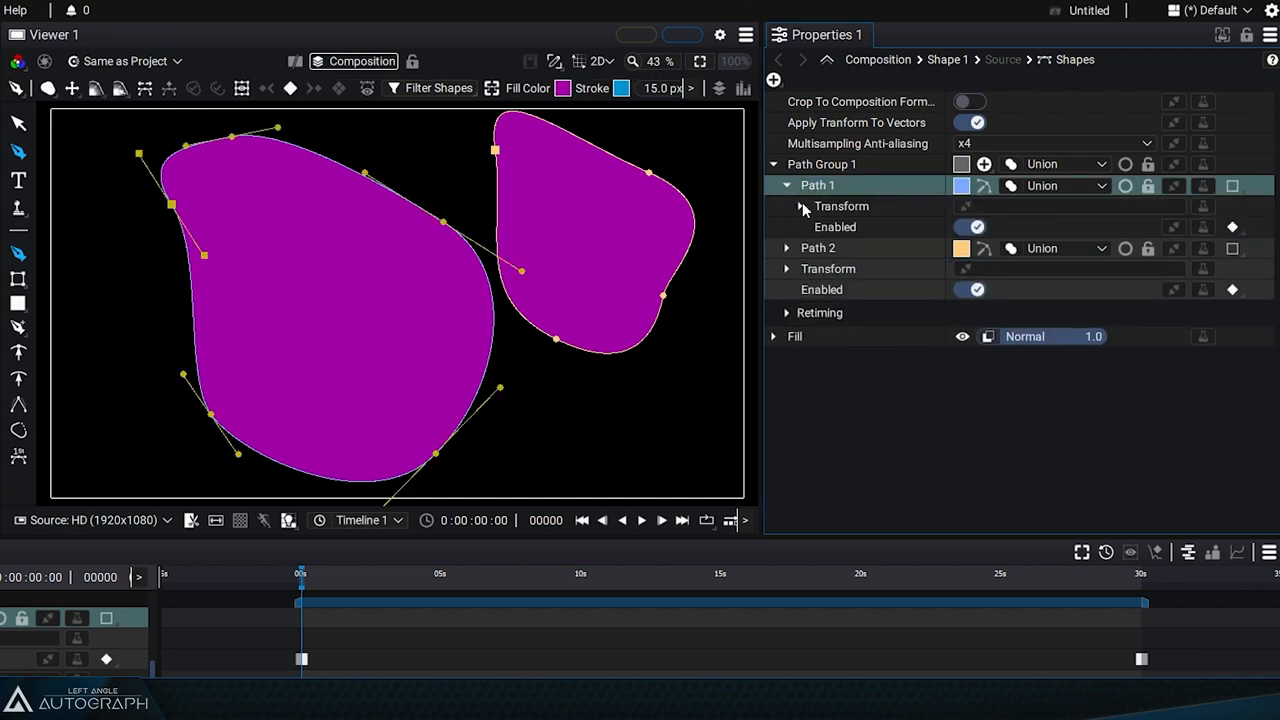
left_click(786, 206)
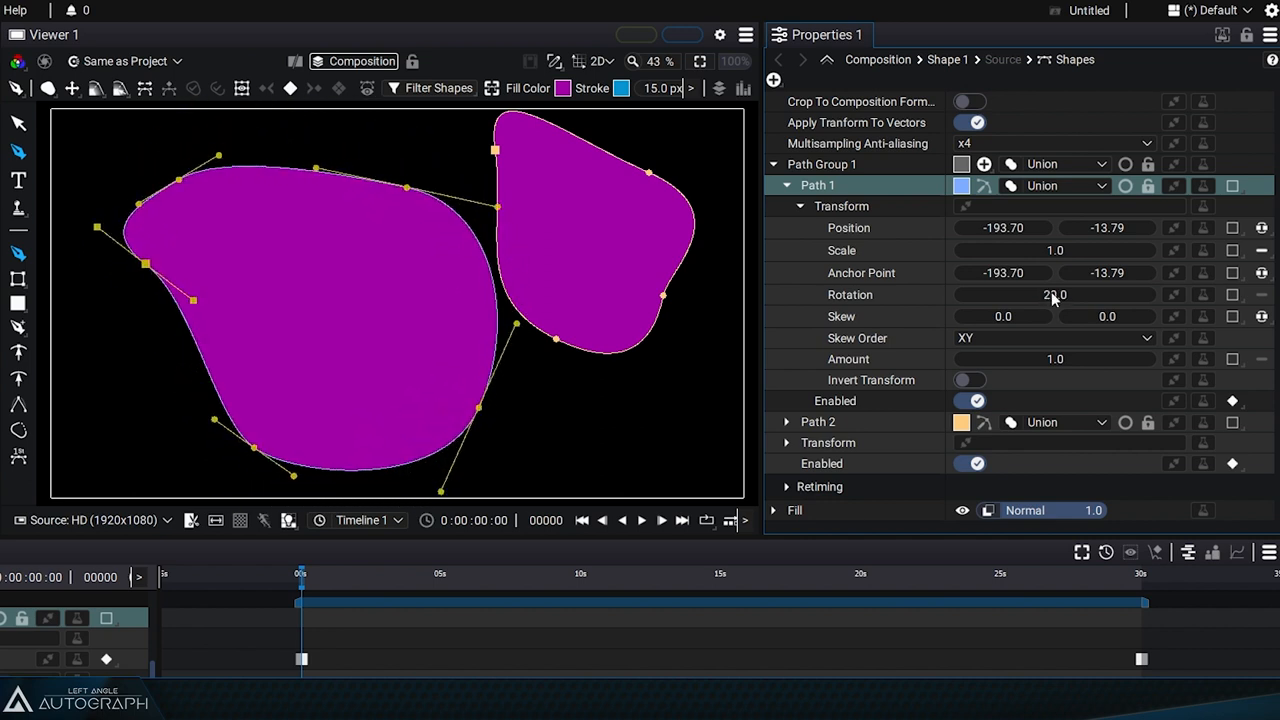
left_click(786, 185)
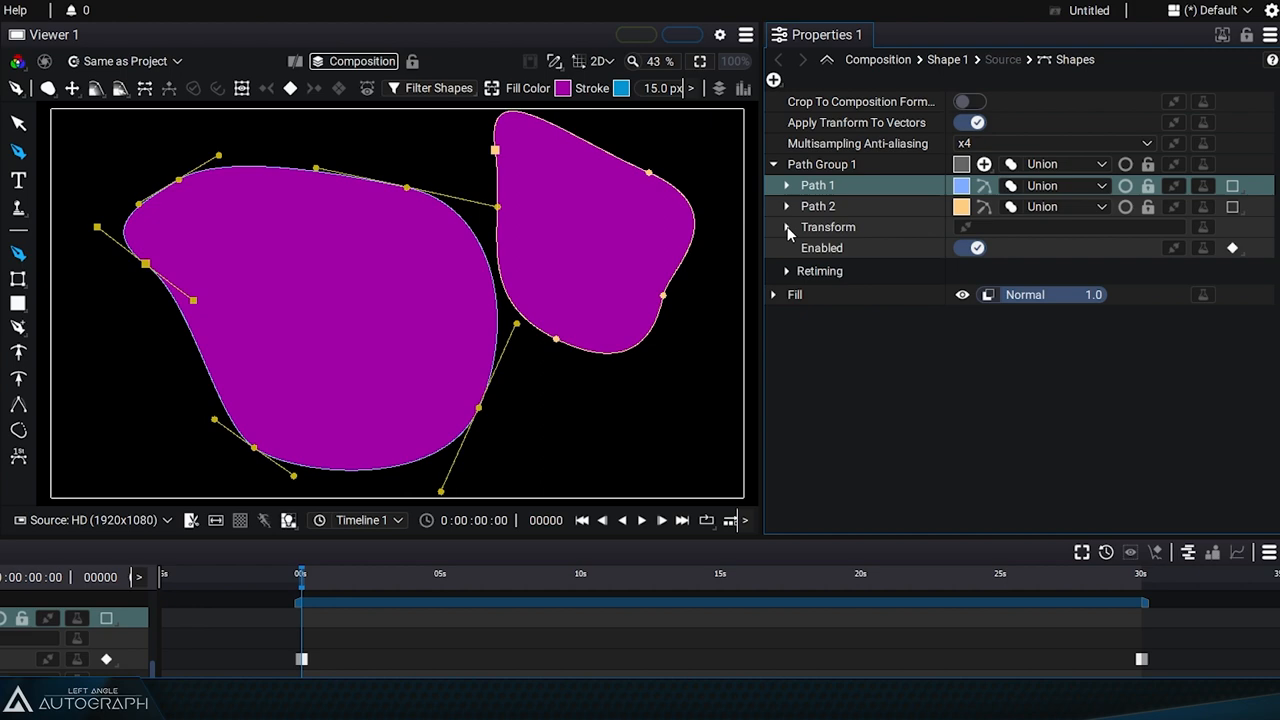
left_click(787, 227)
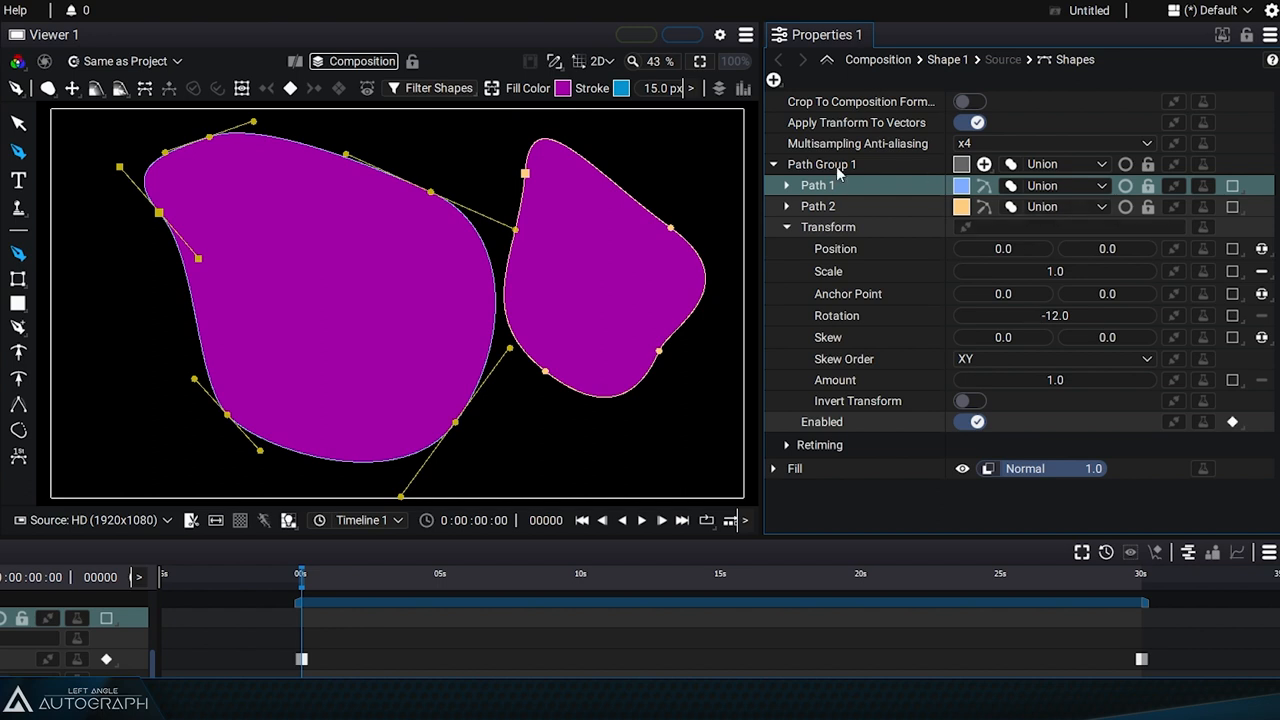
Give Path 2 its own Rotation, entering -7.0 so it tilts toward the first shape
left_click(786, 227)
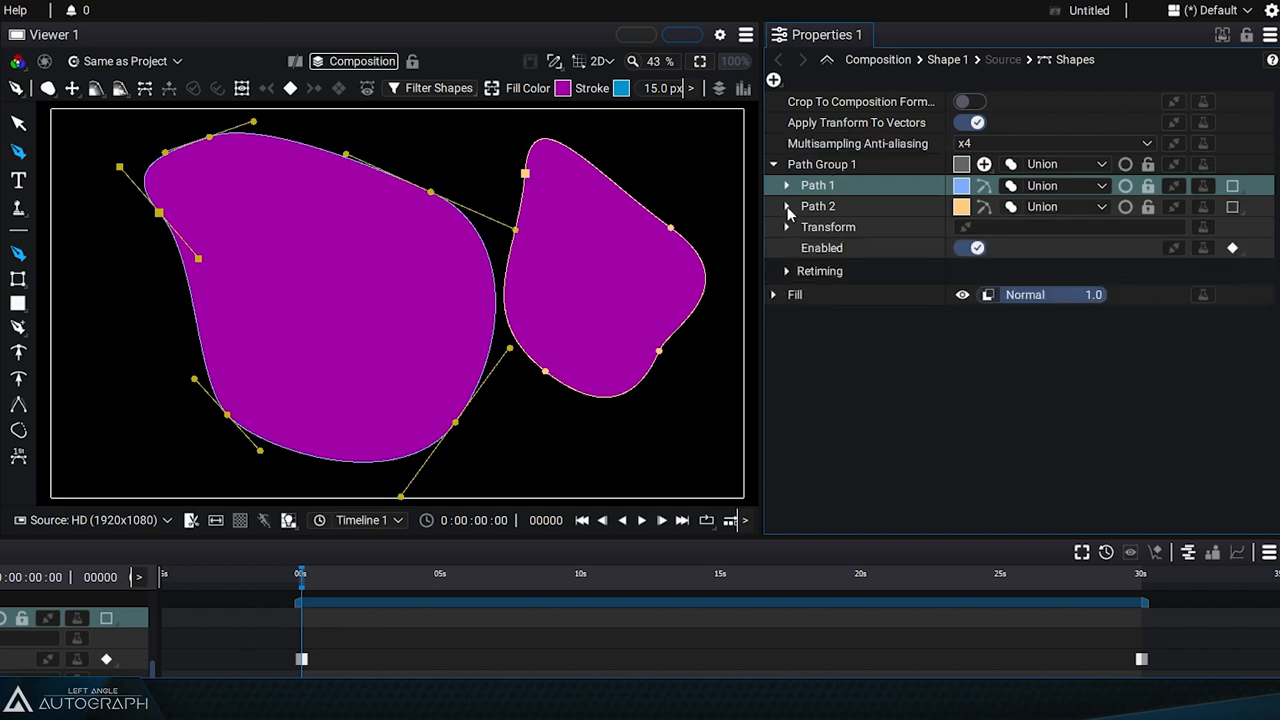
left_click(787, 226)
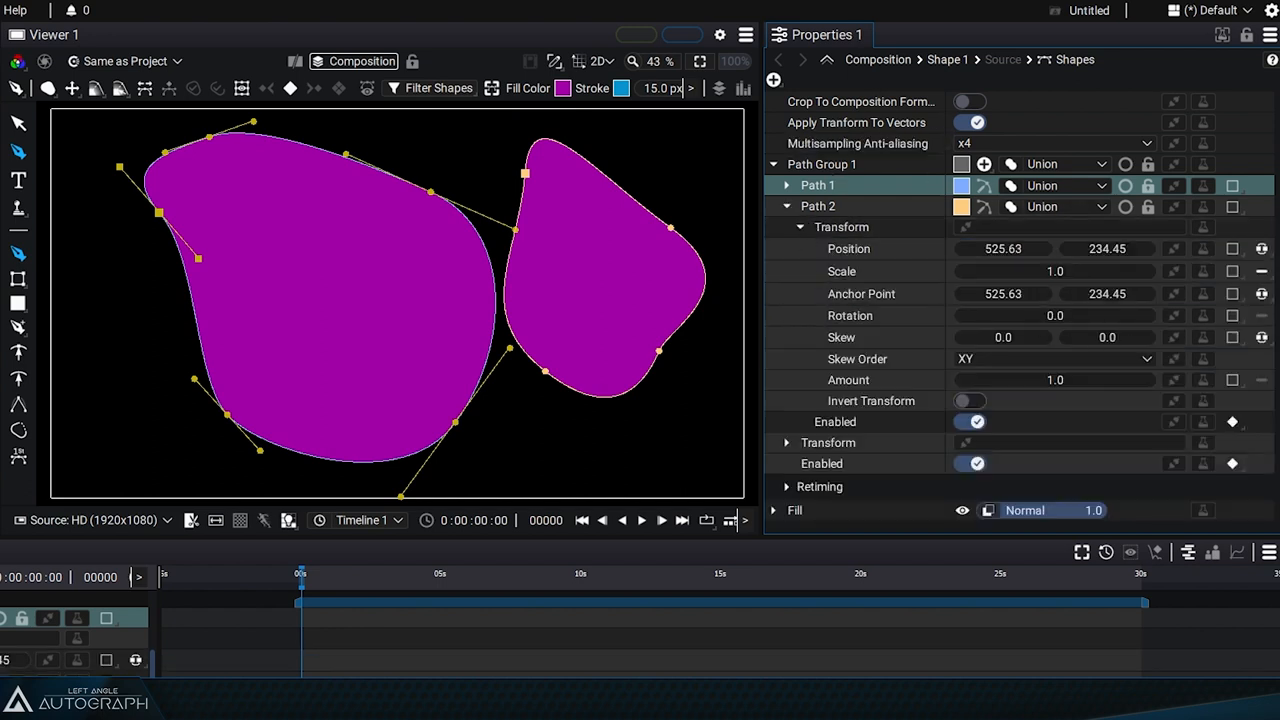
type("-7.0")
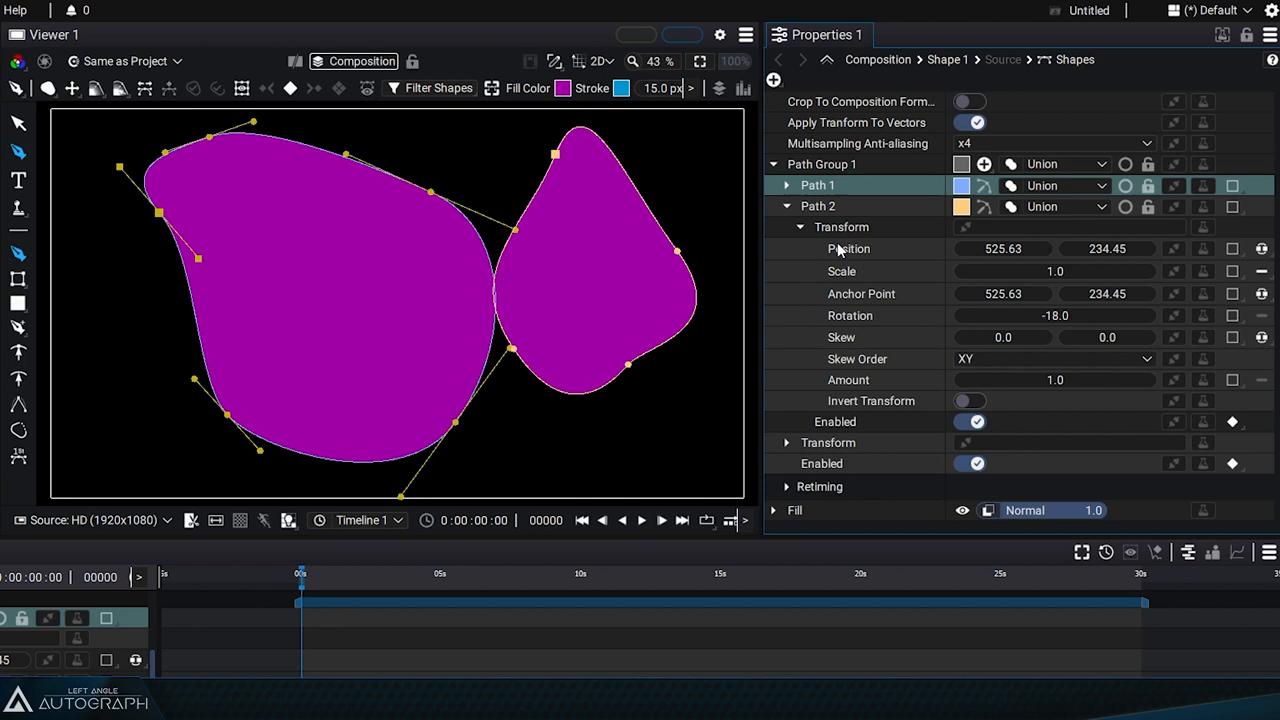
mouse_move(1184, 326)
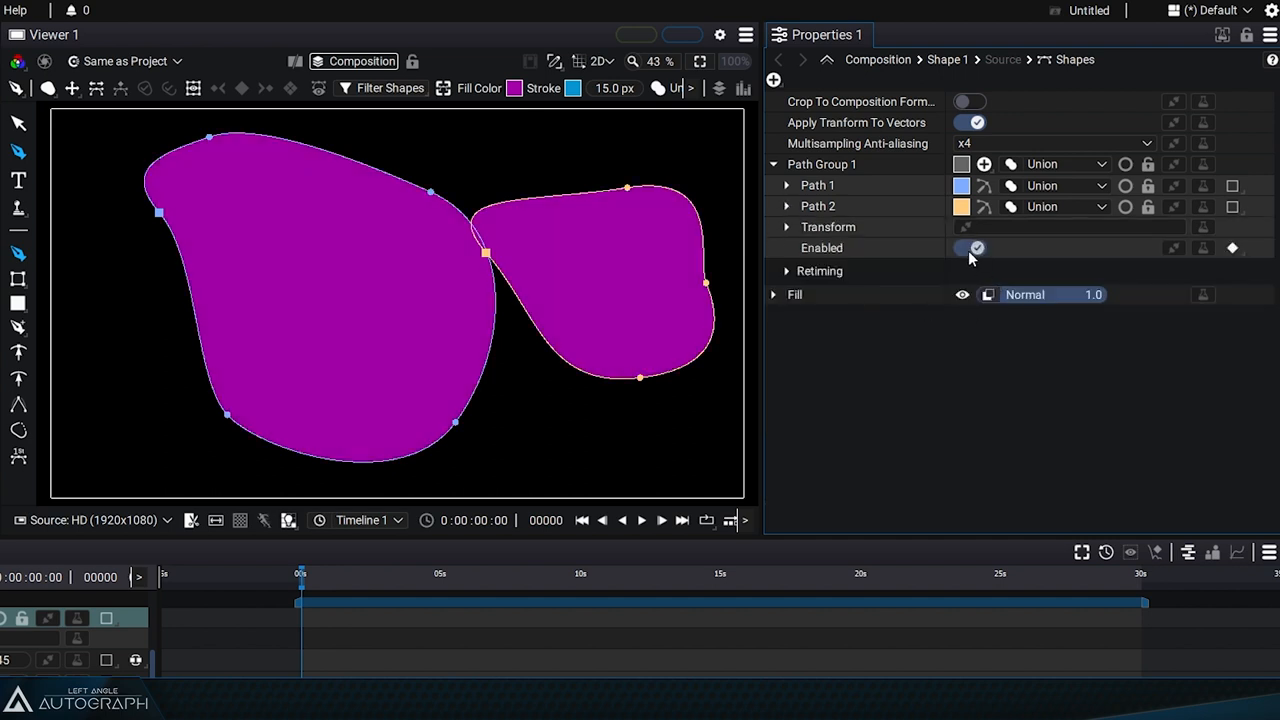
Check Path 1's Transform, then switch to the Studio workspace layout with Project and Layers panels
left_click(786, 185)
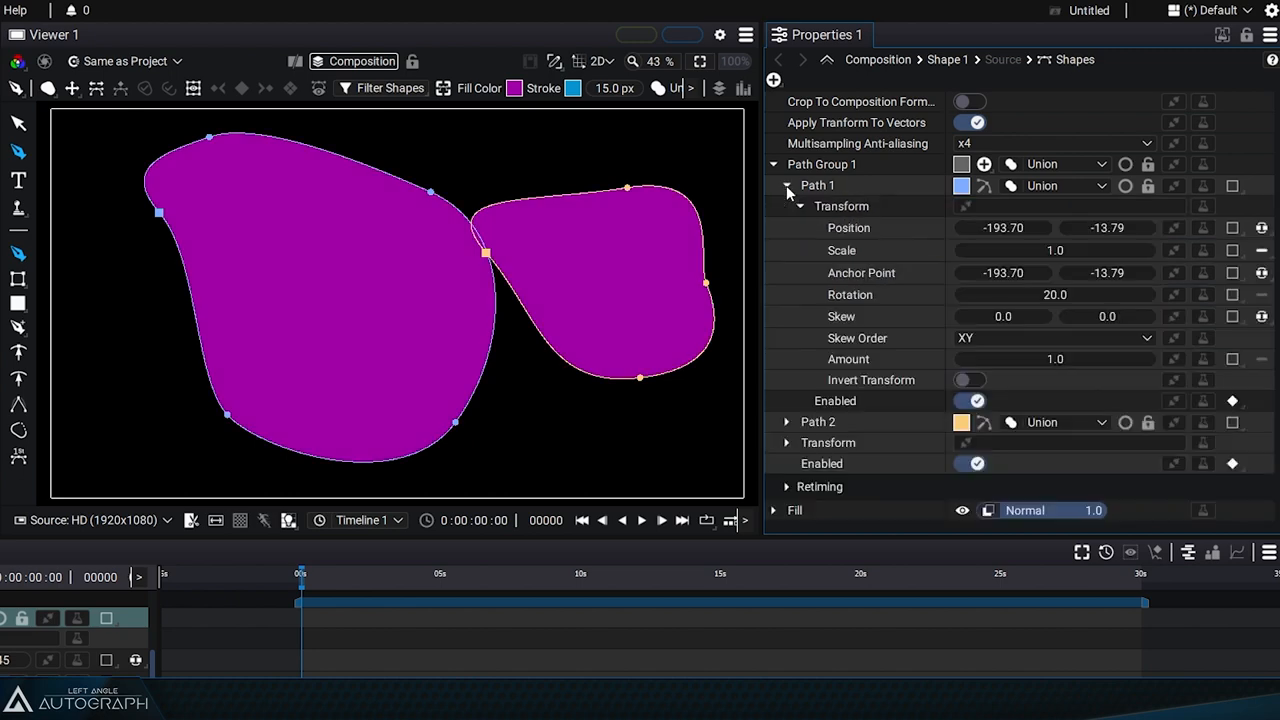
left_click(800, 206)
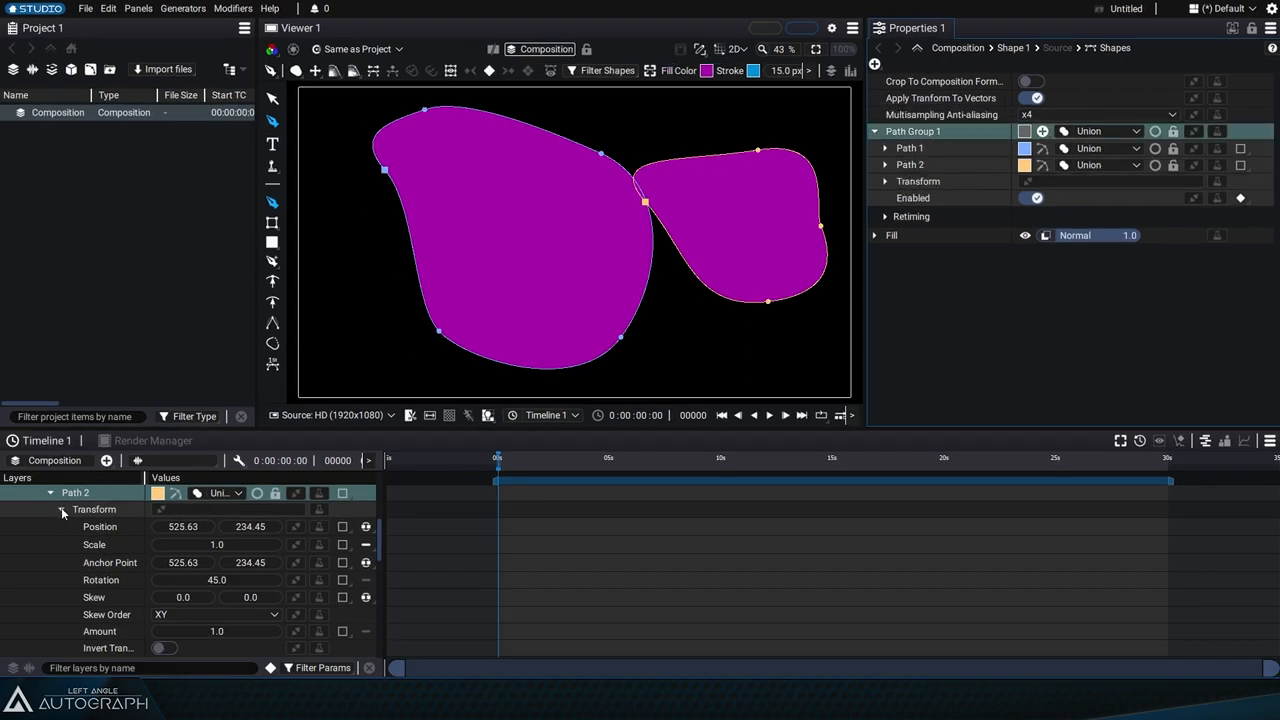
Toggle Path Group 1 Enabled at several playhead positions to keyframe both shapes off and on
left_click(50, 509)
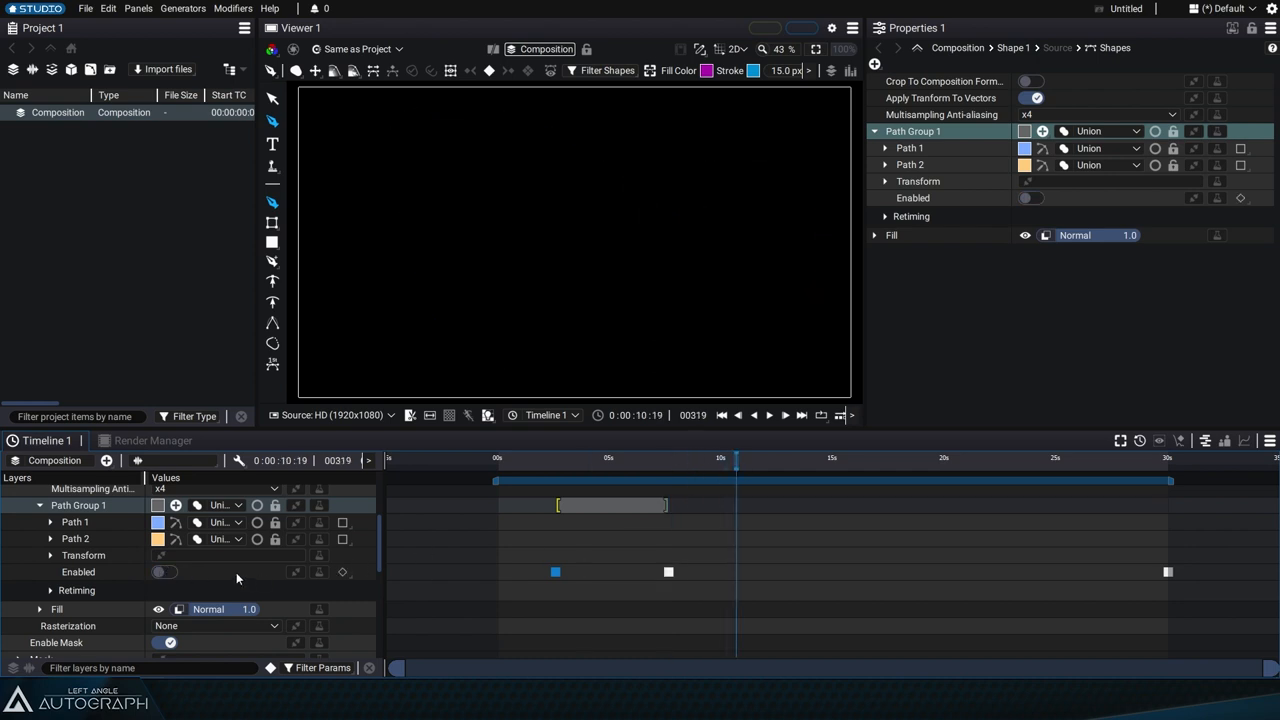
left_click(164, 572)
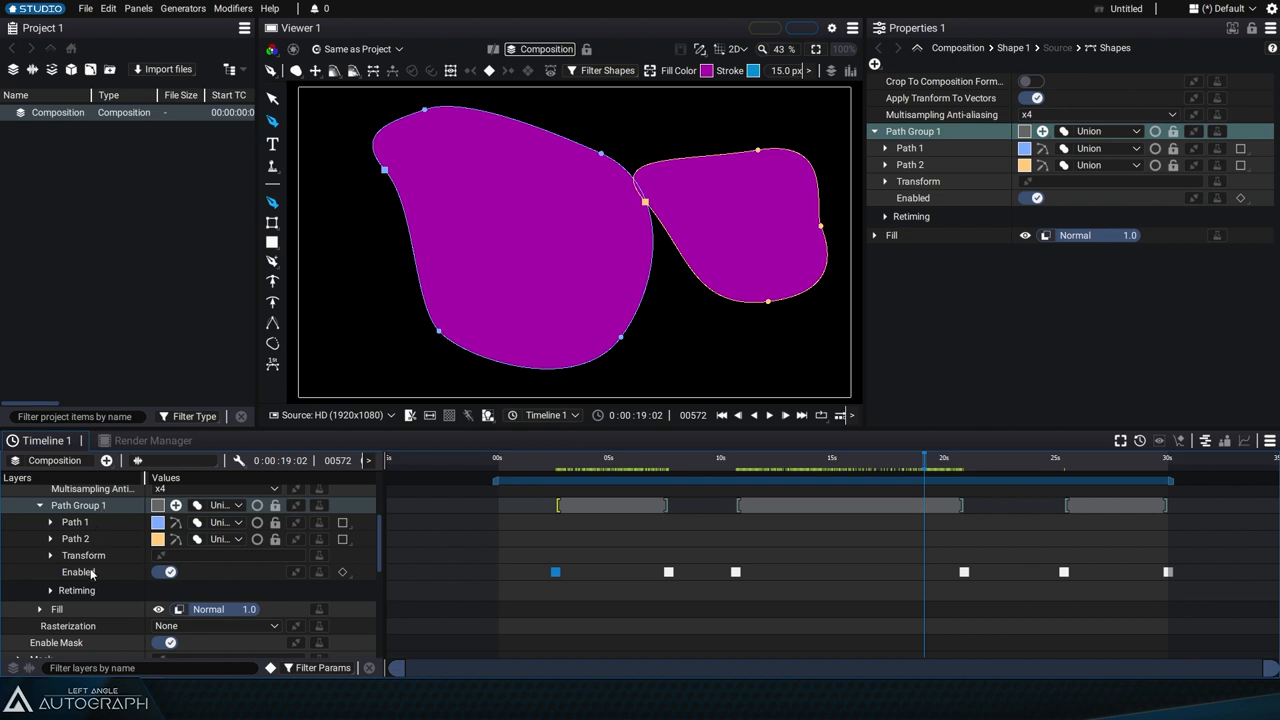
mouse_move(910, 242)
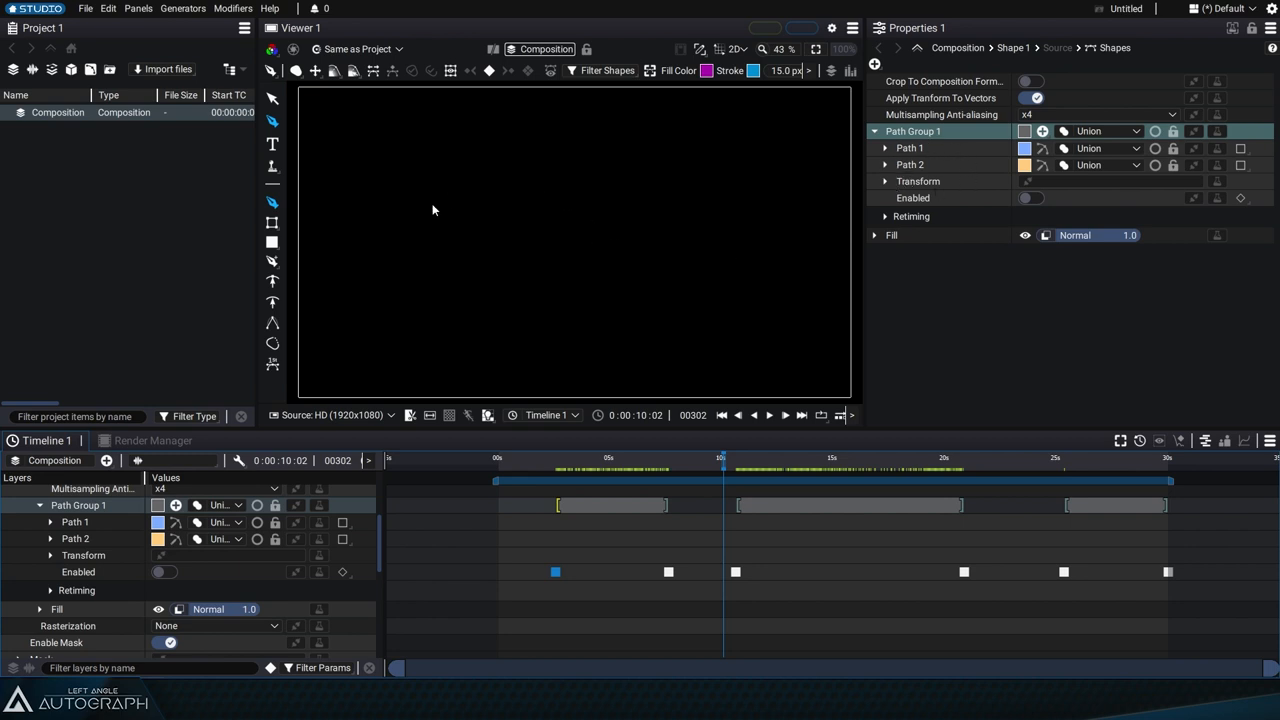
mouse_move(700, 253)
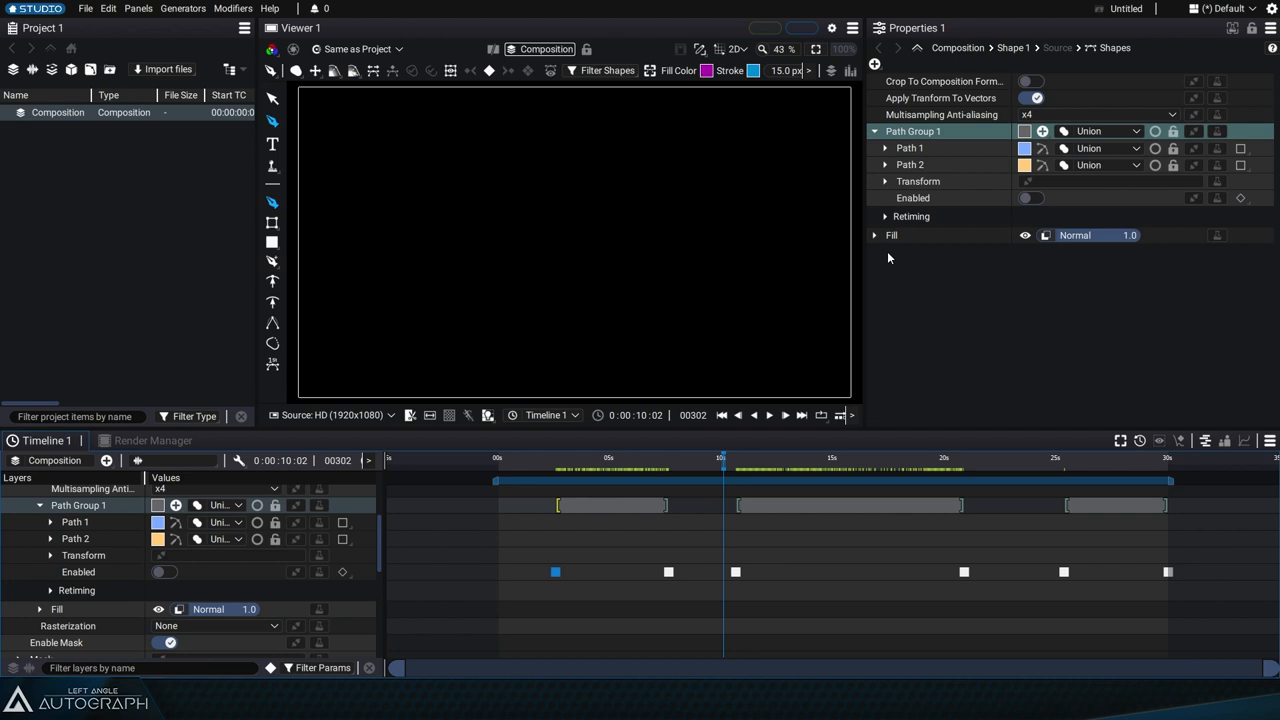
mouse_move(783, 408)
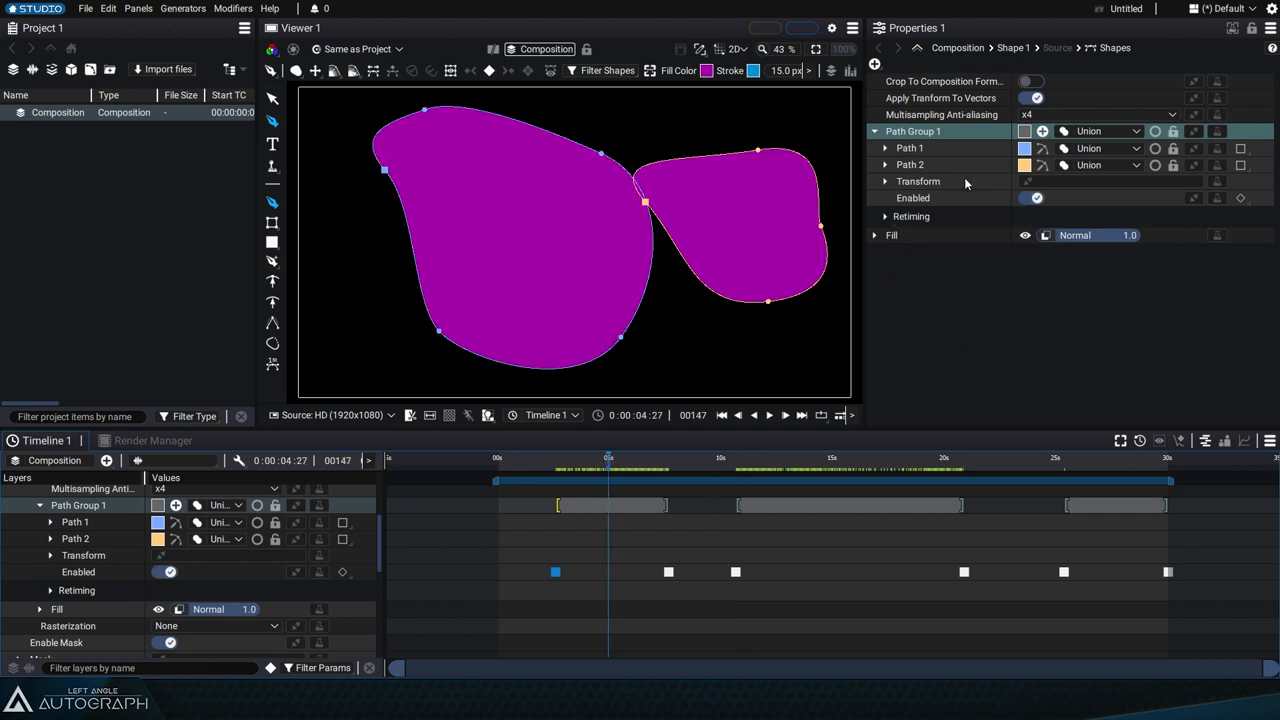
Expand Path 2 and keyframe its Enabled toggle at frames around the five-second mark
left_click(885, 164)
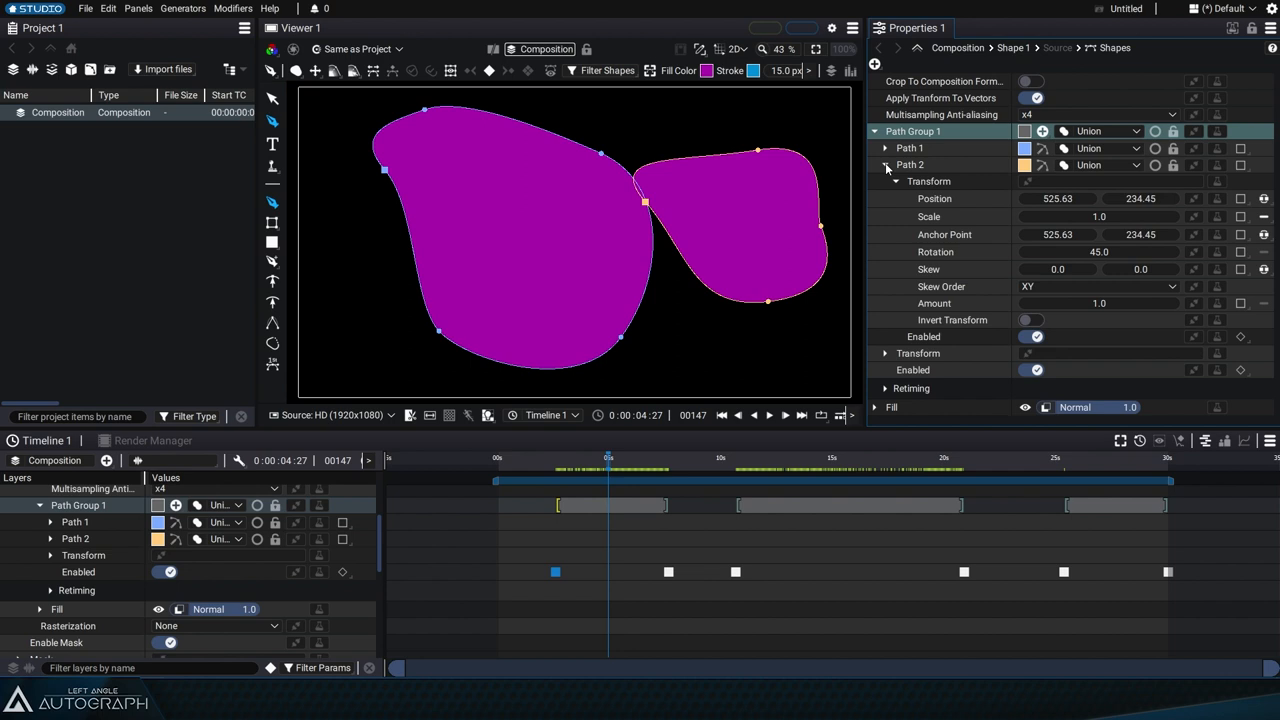
left_click(50, 538)
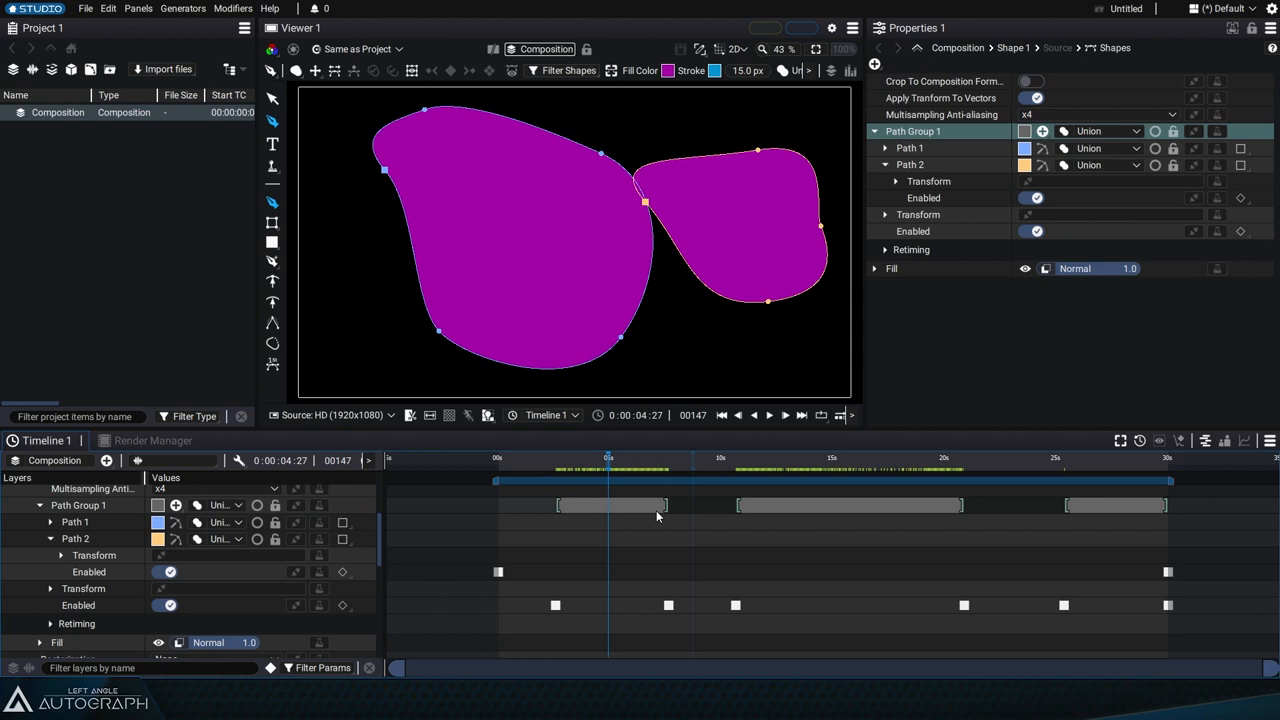
mouse_move(580, 549)
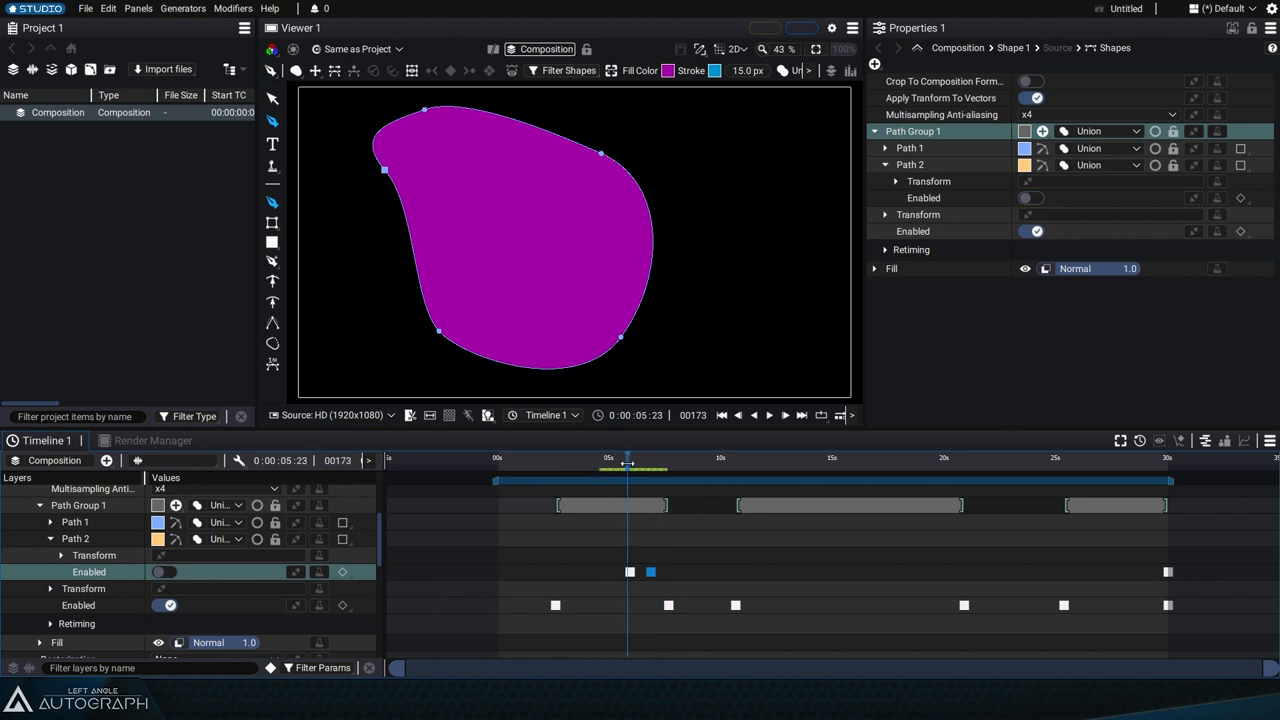
left_click_drag(627, 463, 642, 463)
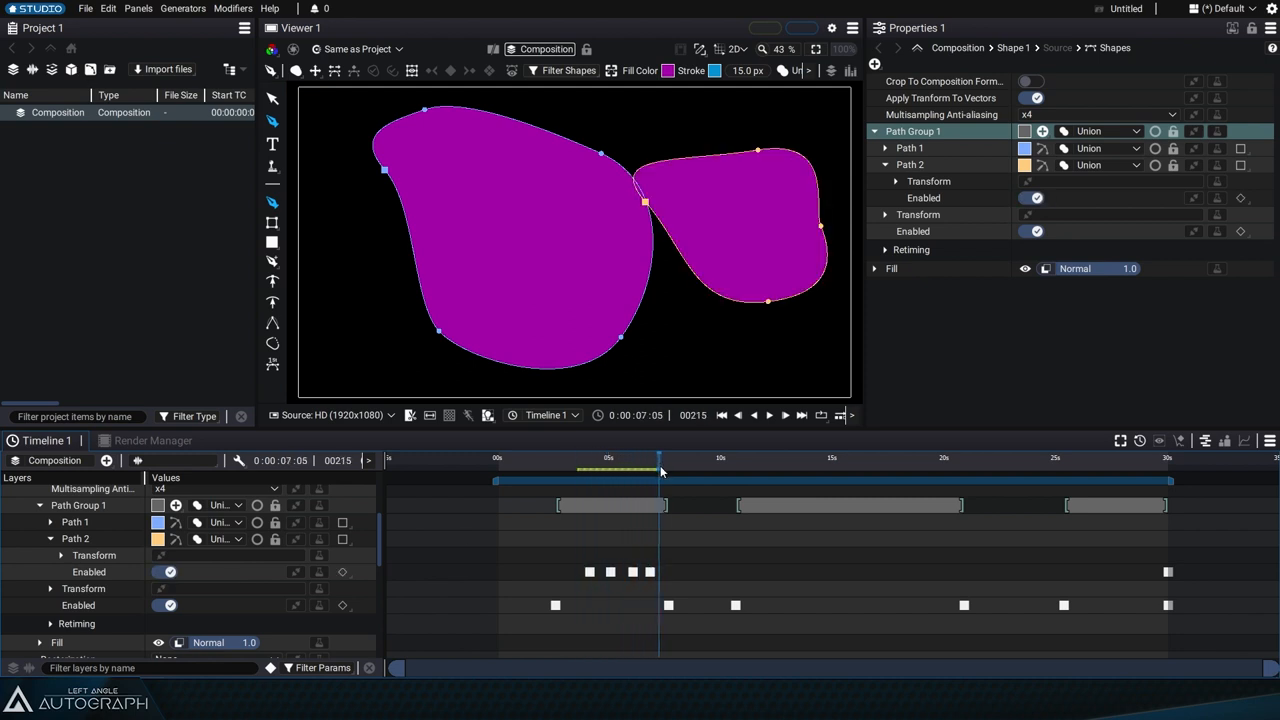
left_click(614, 458)
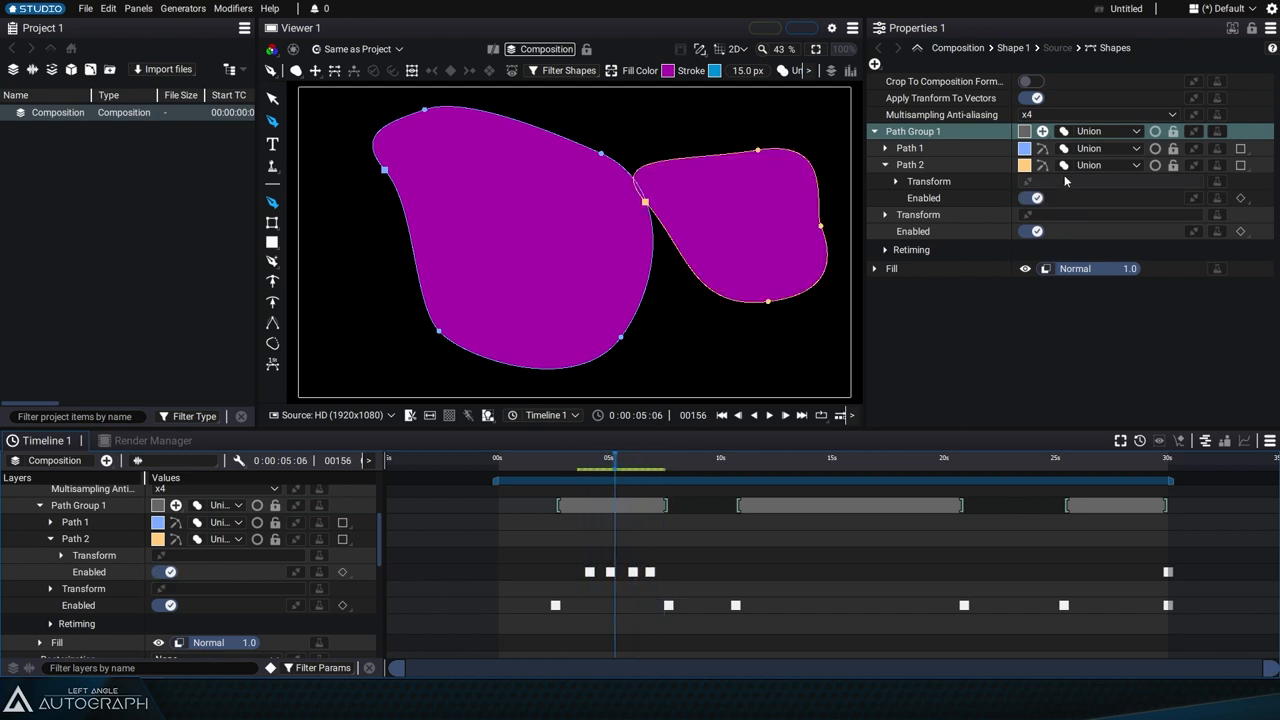